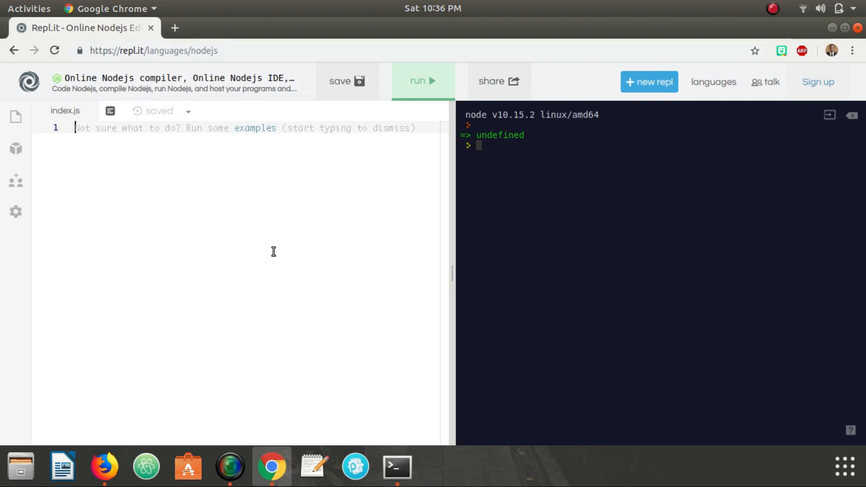
- Write x = 4 and console.log(x) in index.js and run it, printing 4
{"action": "type", "text": "x ="}
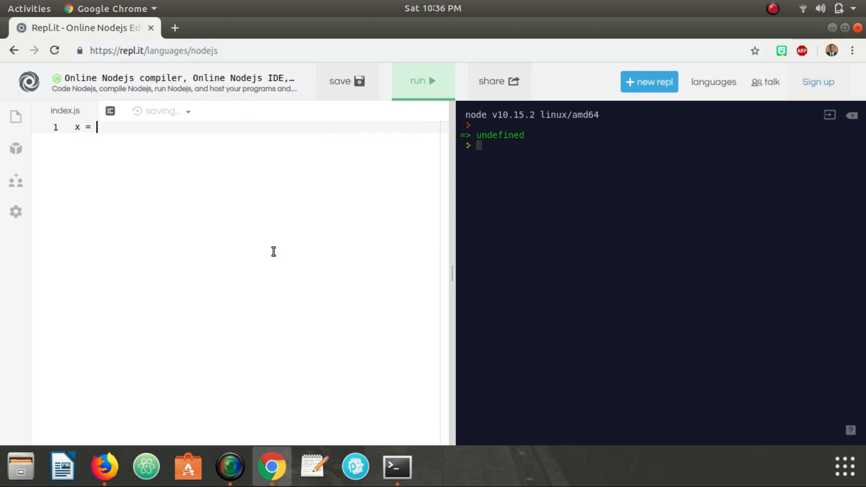
{"action": "type", "text": "4"}
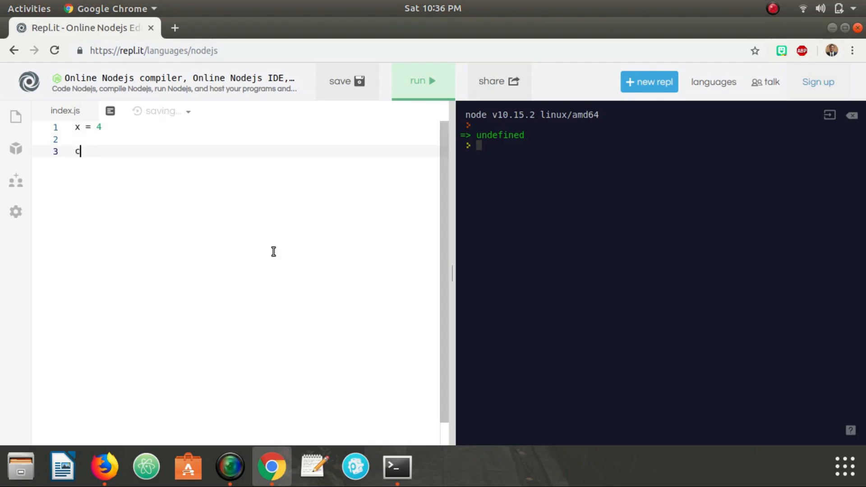
{"action": "type", "text": "onsole.ll"}
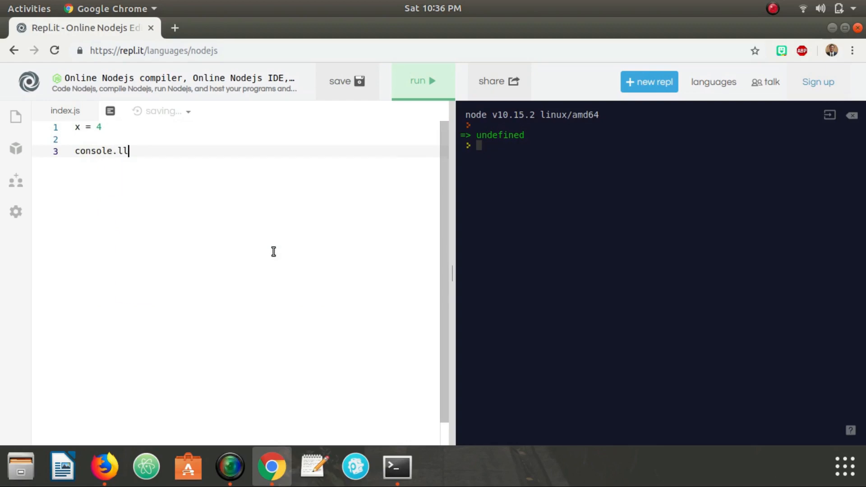
{"action": "type", "text": "og(x"}
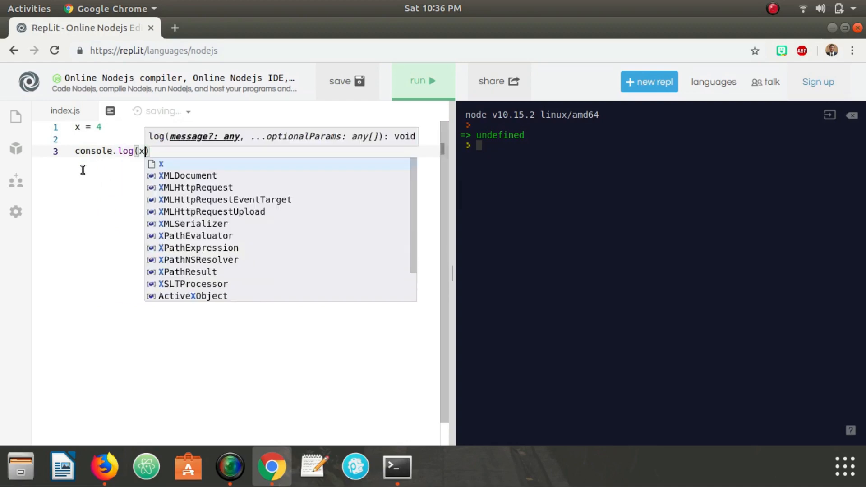
{"action": "key", "text": "Escape"}
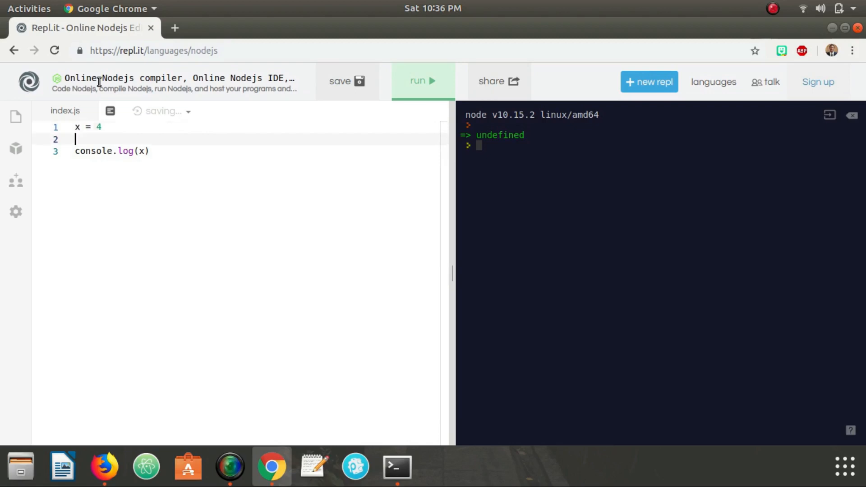
{"action": "left_click", "coordinate": [423, 82]}
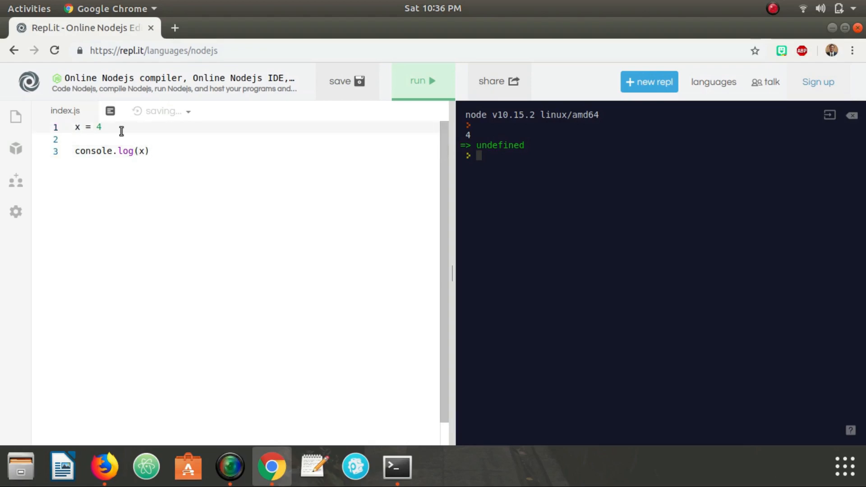
- Add a var x line above x = 4, then select all the code to erase it
{"action": "key", "text": "Enter"}
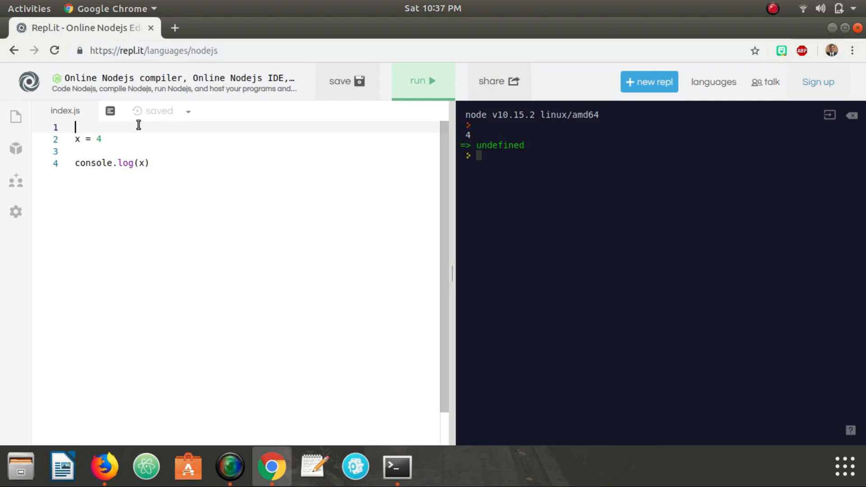
{"action": "type", "text": "var x"}
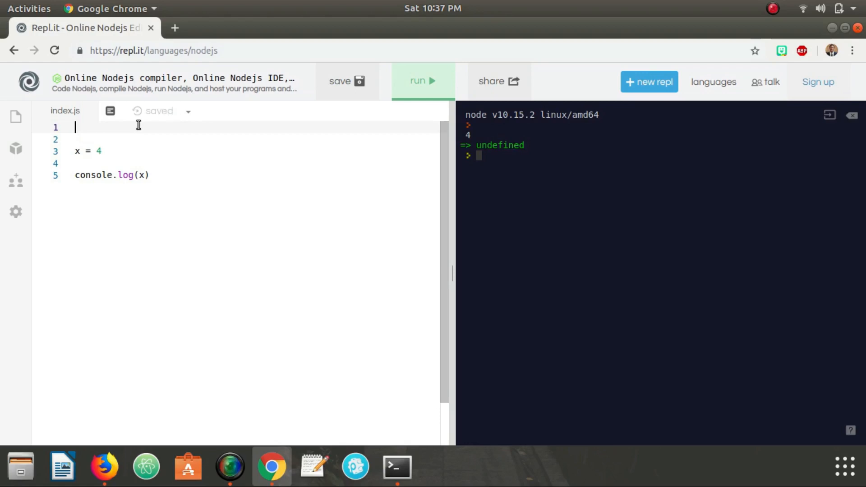
{"action": "type", "text": "var x"}
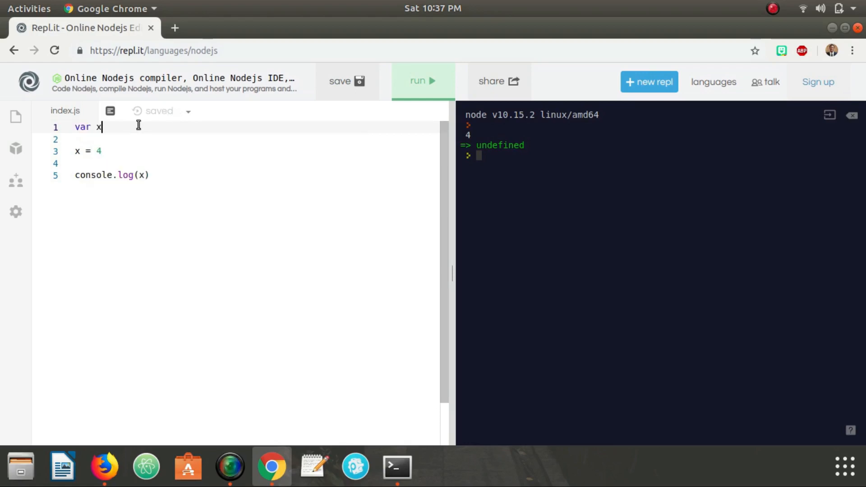
{"action": "key", "text": "ctrl+a"}
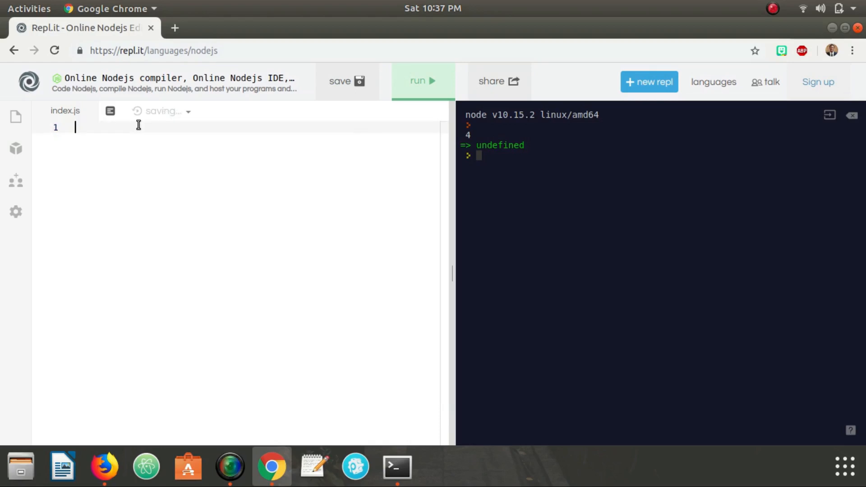
- Write function A() containing x = 4 and a log of x, followed by an A() call
{"action": "type", "text": "function A() {}"}
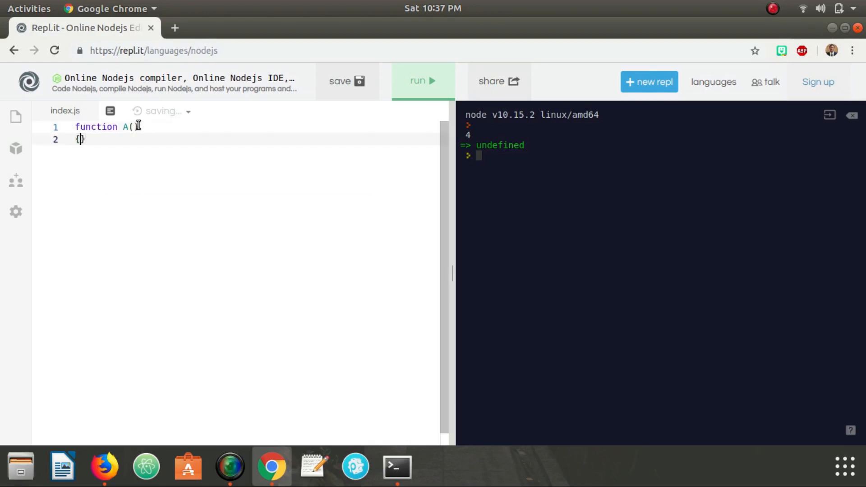
{"action": "type", "text": "x"}
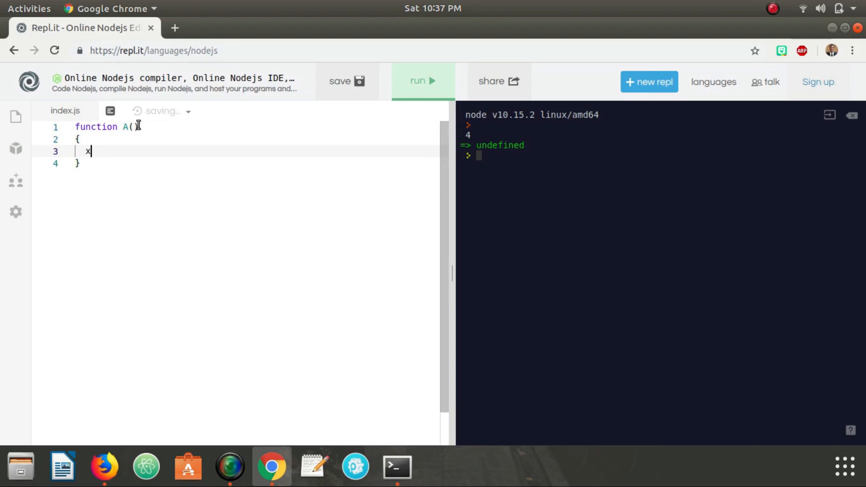
{"action": "type", "text": "= 4"}
{"action": "type", "text": "console.log("}
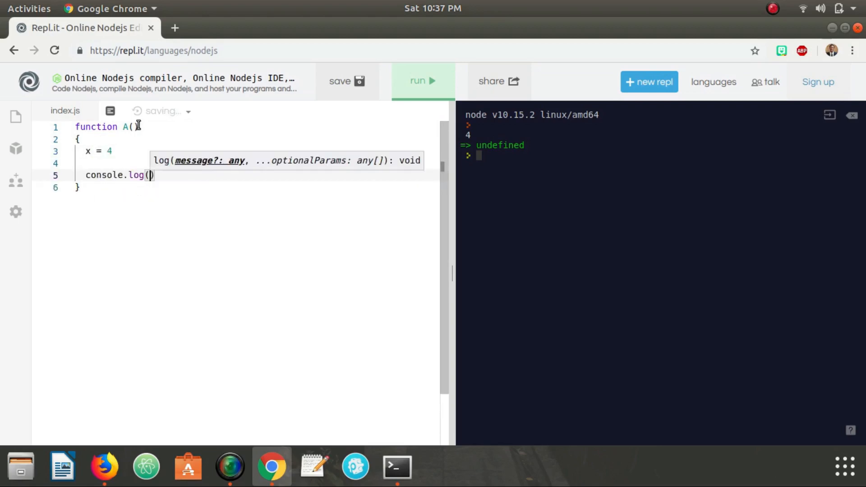
{"action": "type", "text": "x"}
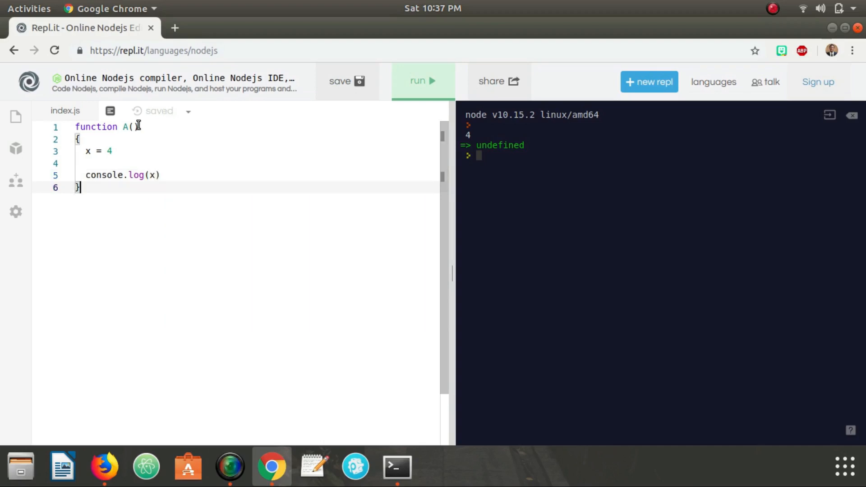
{"action": "type", "text": "A()"}
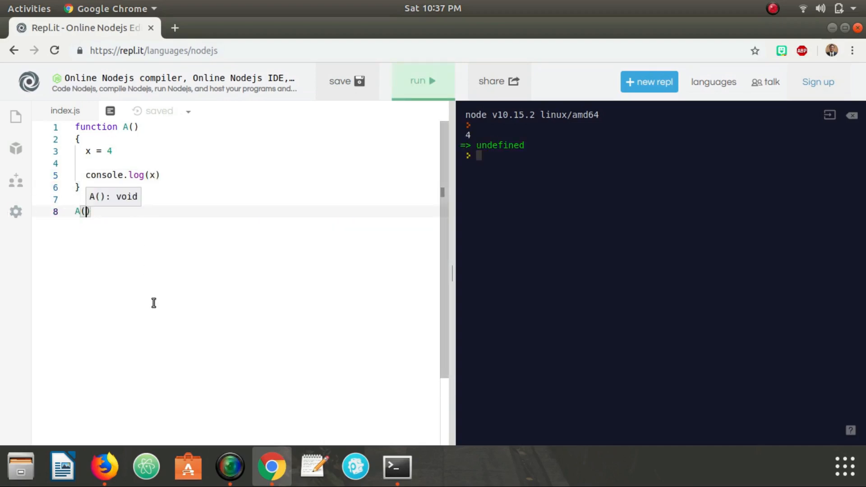
- Add a var x declaration inside function A's body
{"action": "left_click", "coordinate": [79, 140]}
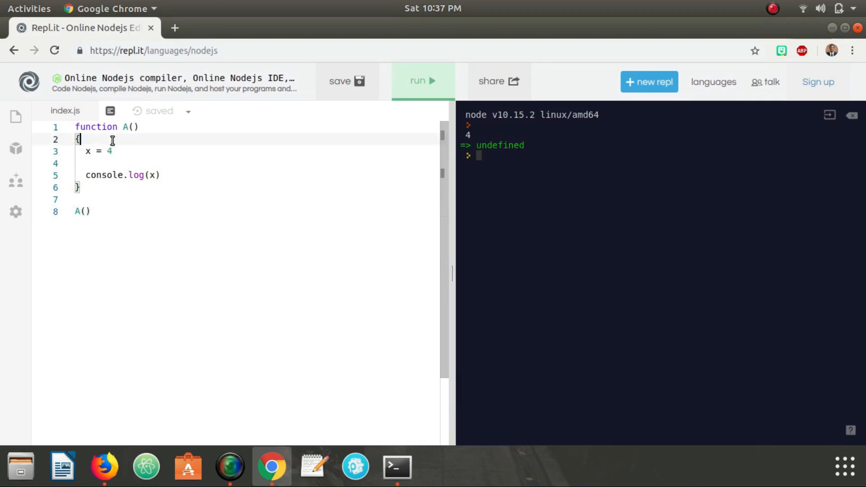
{"action": "type", "text": "var"}
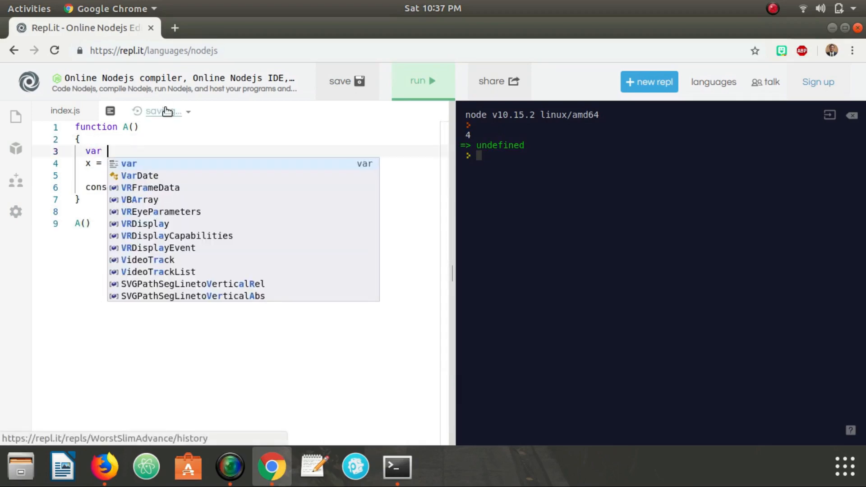
{"action": "type", "text": "x"}
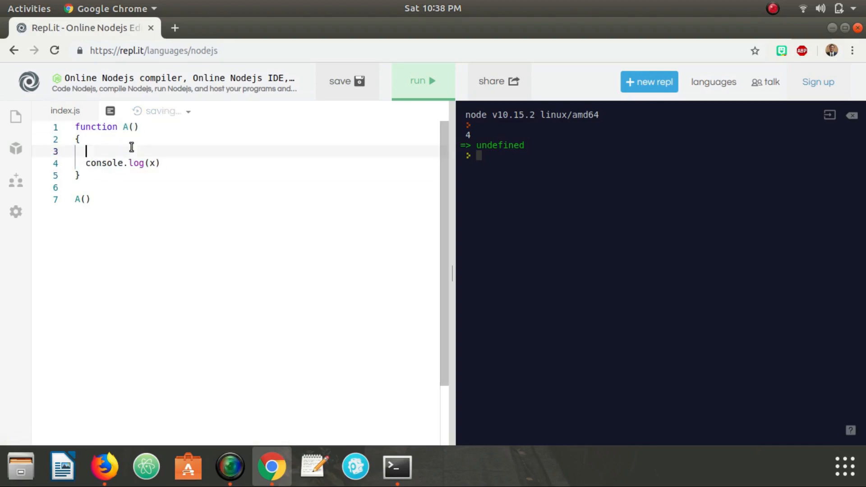
- Put x = 4 after console.log(x) with a var declaration, so the log prints undefined
{"action": "type", "text": "x = 4"}
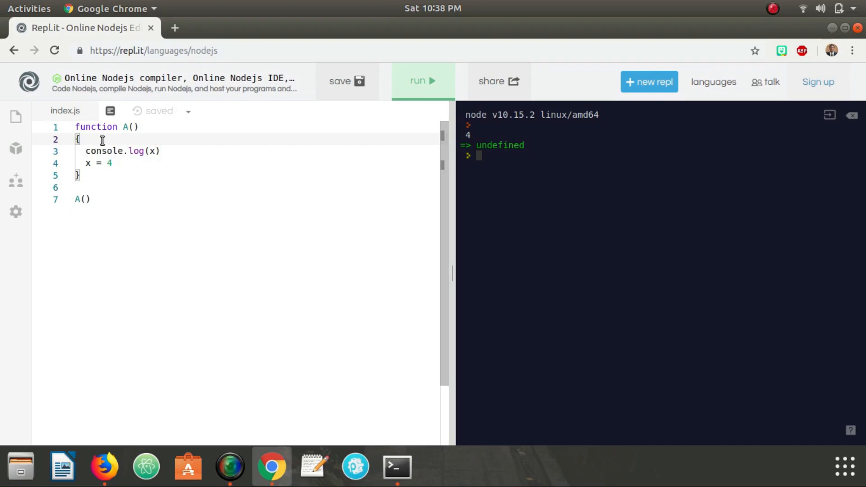
{"action": "type", "text": "var"}
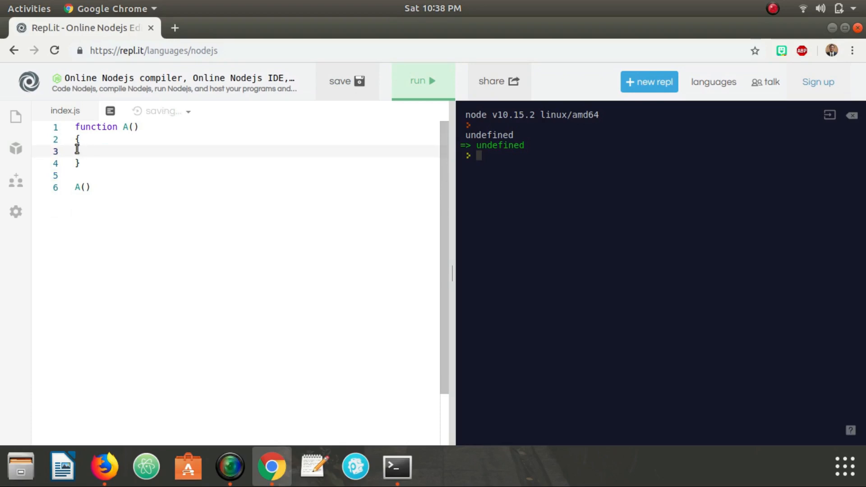
- Make function A assign x = 3, then call A() and log x afterwards, printing 3
{"action": "type", "text": "x = 3"}
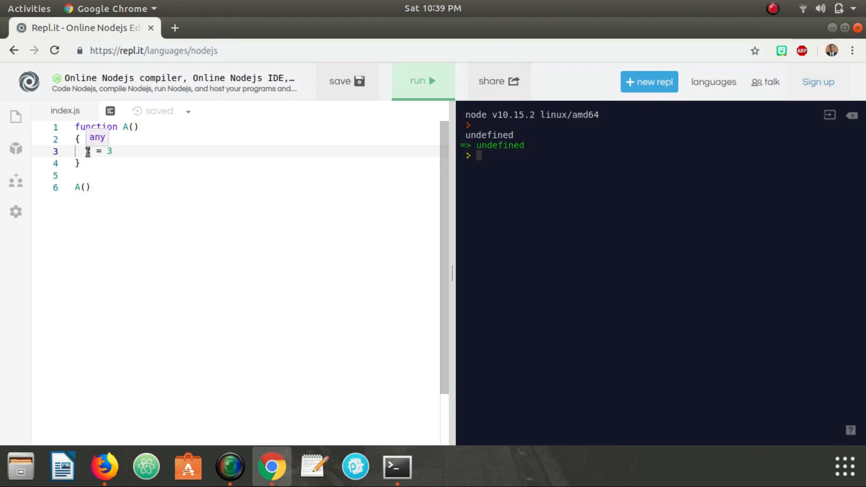
{"action": "left_click", "coordinate": [86, 187]}
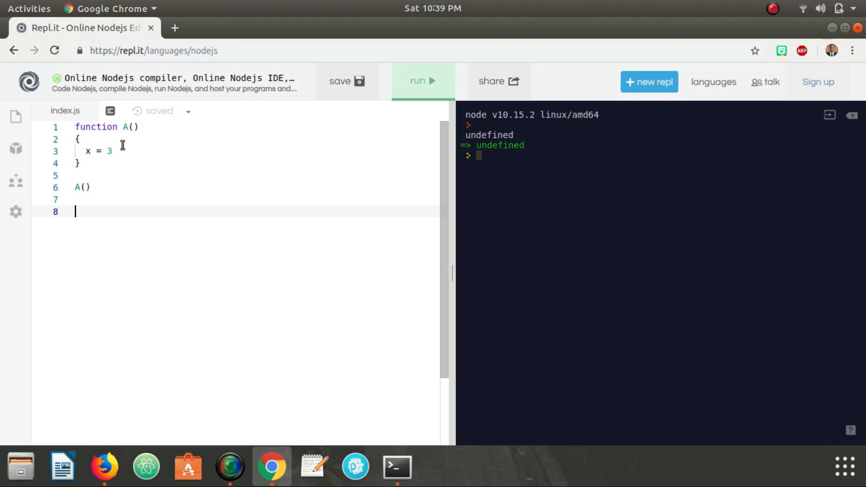
{"action": "type", "text": "console."}
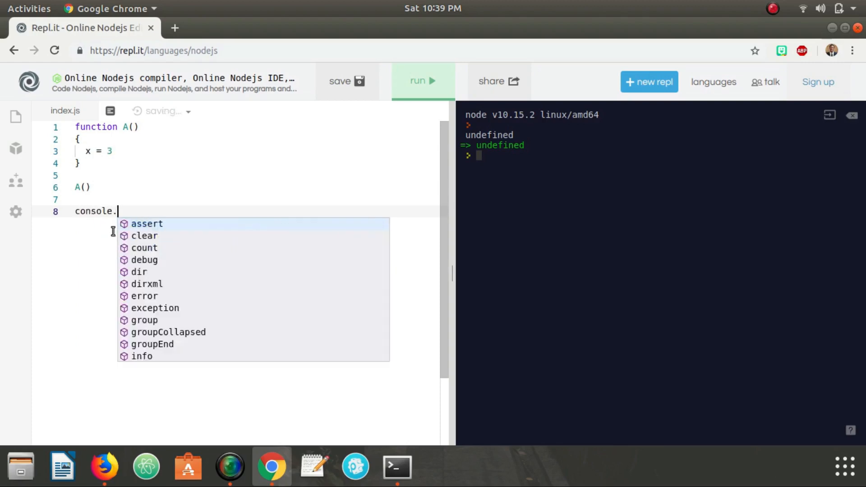
{"action": "type", "text": "log(x)"}
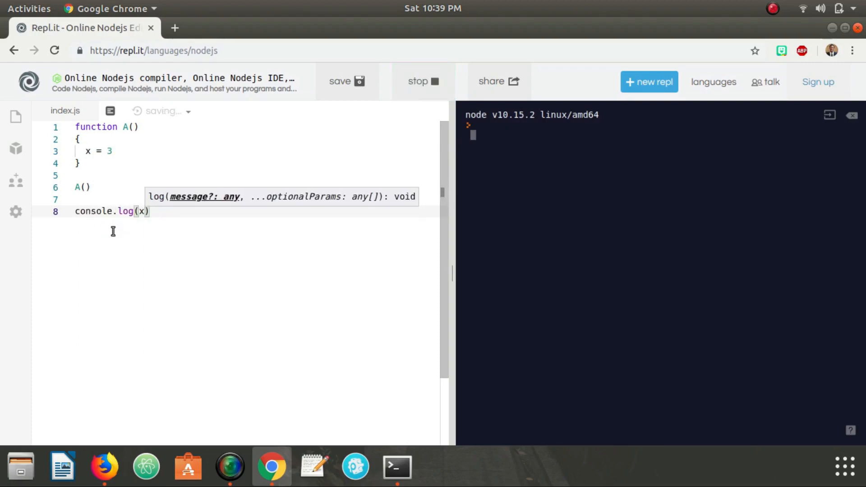
{"action": "left_click", "coordinate": [422, 80]}
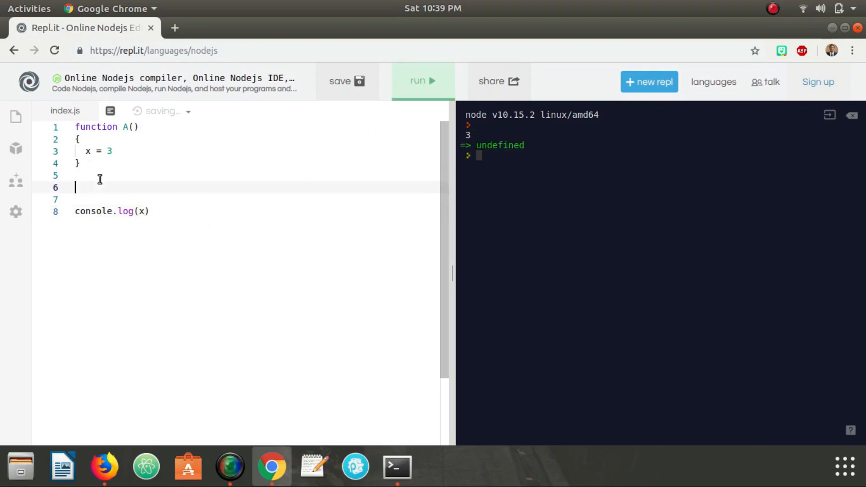
{"action": "type", "text": "A()"}
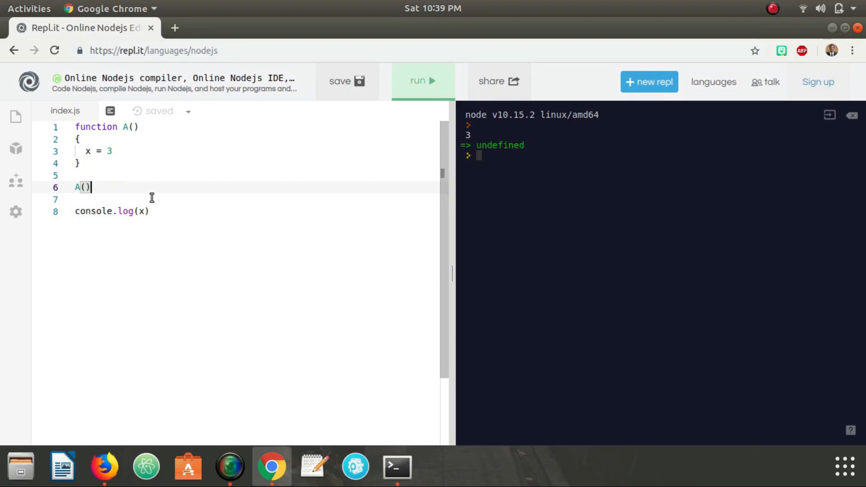
{"action": "mouse_move", "coordinate": [253, 167]}
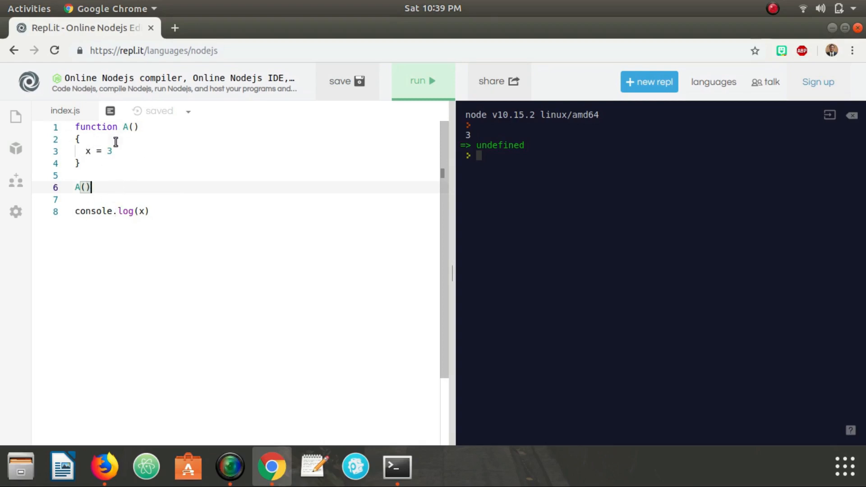
- Define function B() assigning x = 3 inside A and call B() within A
{"action": "type", "text": "function()"}
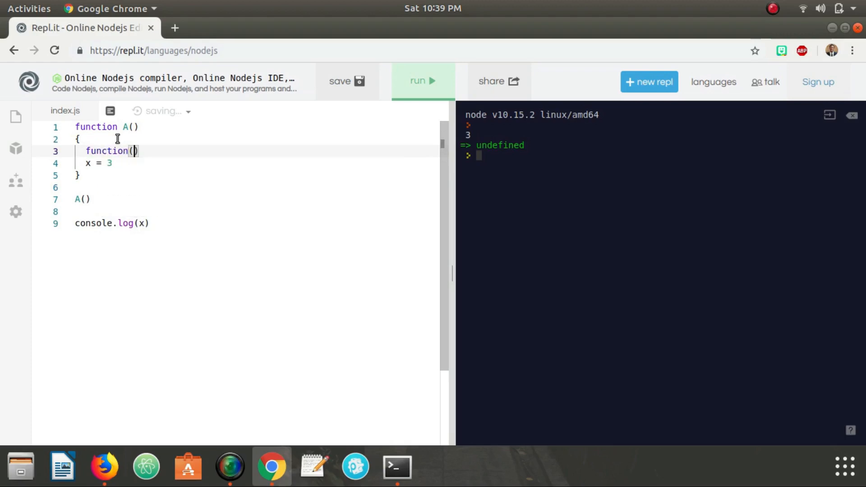
{"action": "type", "text": "B"}
{"action": "type", "text": "{"}
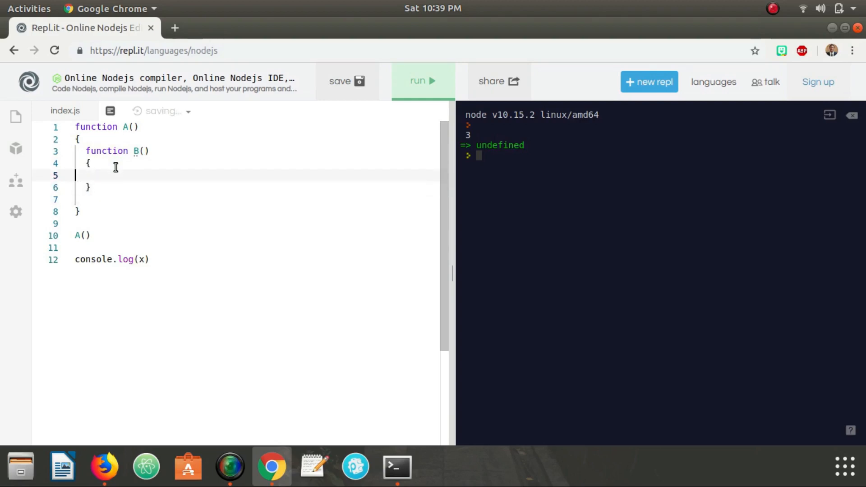
{"action": "type", "text": "x = 3"}
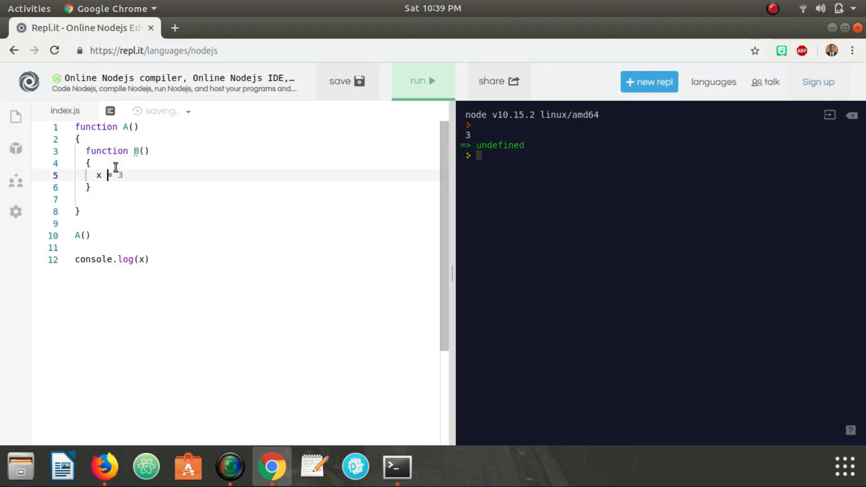
{"action": "type", "text": "B()"}
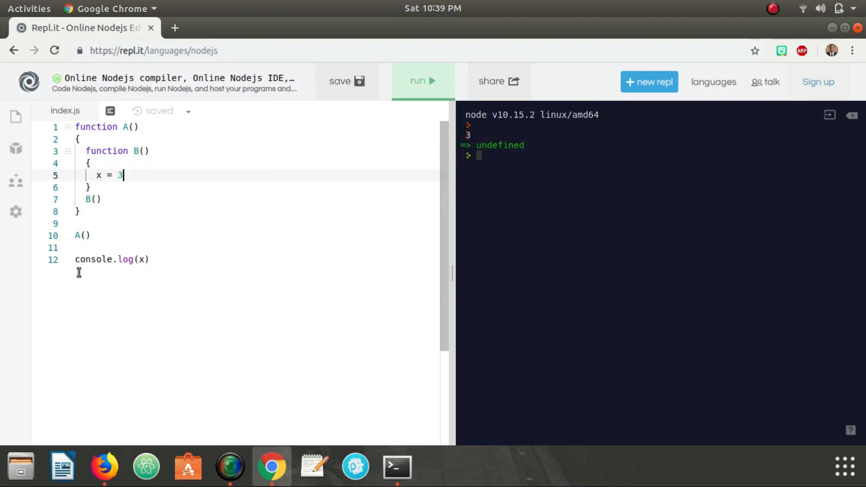
{"action": "mouse_move", "coordinate": [99, 183]}
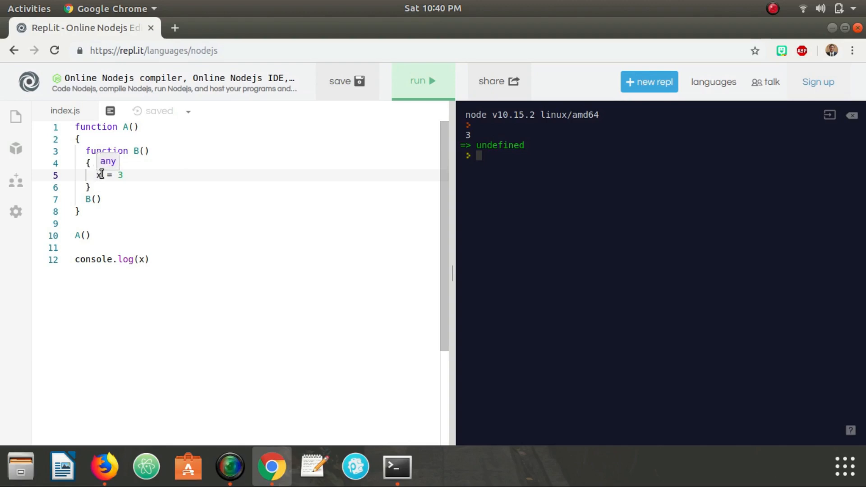
{"action": "mouse_move", "coordinate": [248, 172]}
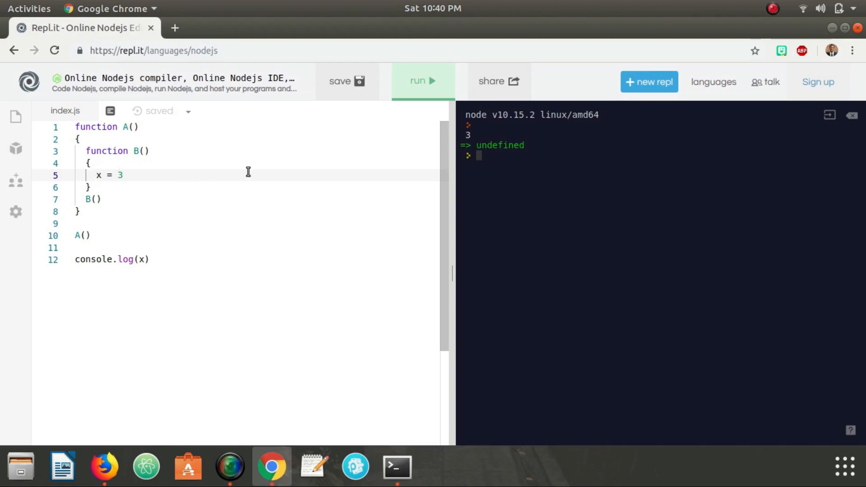